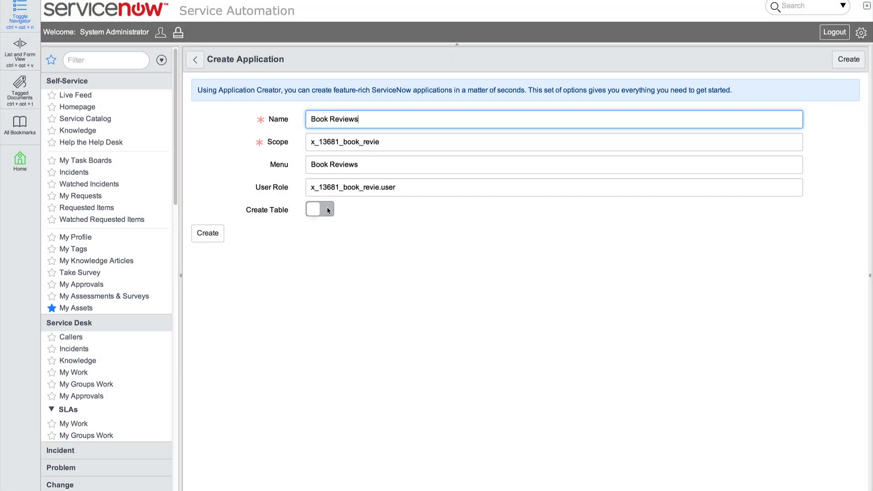
Create the Book Reviews application with Create Table switched on and confirm the creation
click(319, 209)
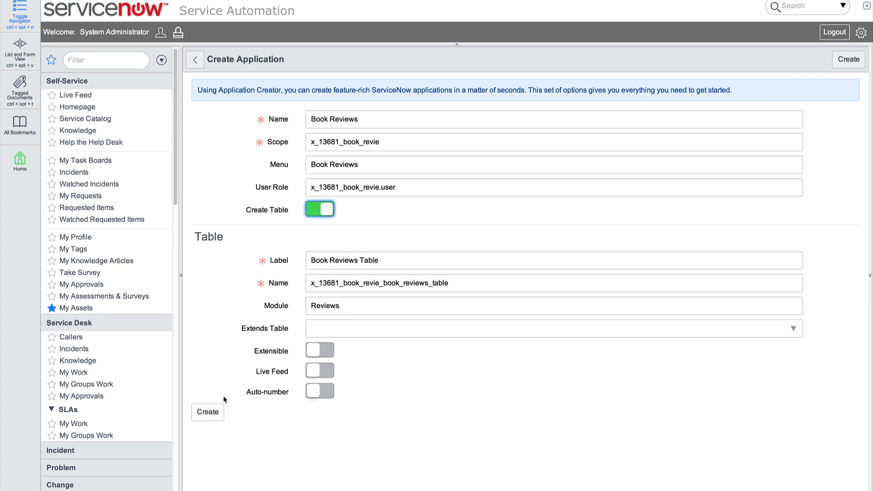
click(208, 412)
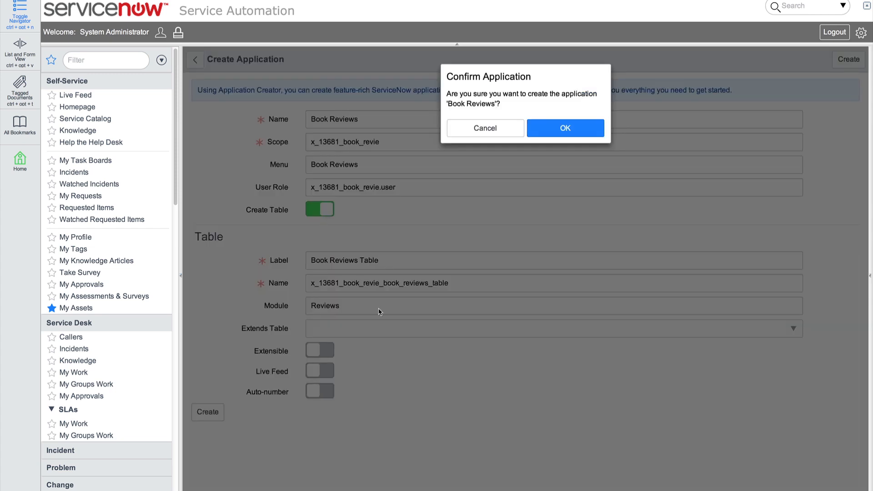
click(565, 128)
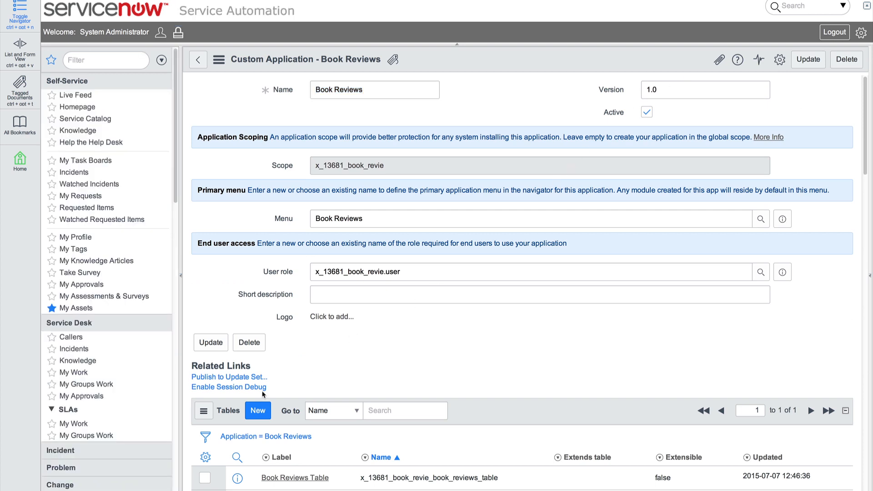
Enable session debugging for Book Reviews and bring up the applications' business rules via Configure
click(229, 387)
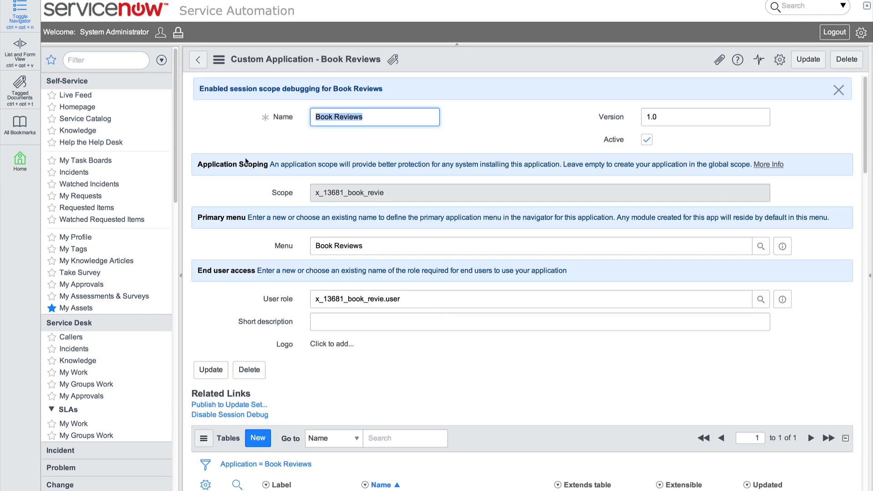
click(219, 60)
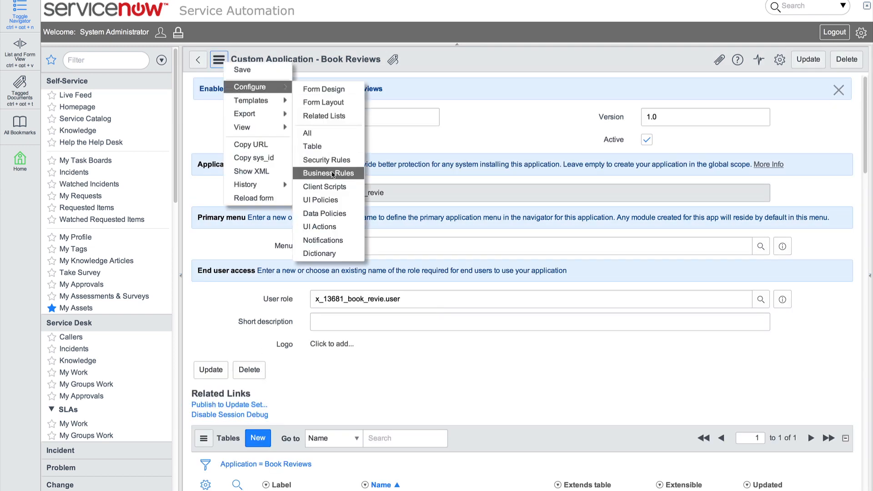
click(327, 173)
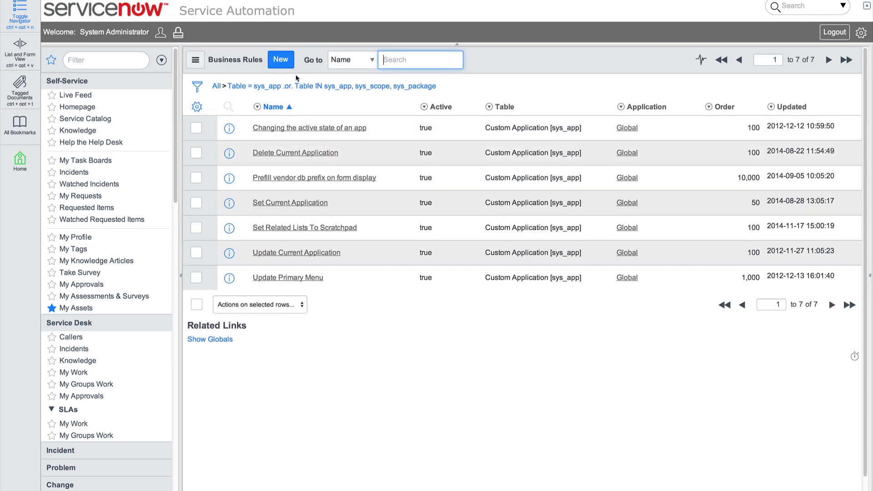
click(281, 60)
text(sys_properties)
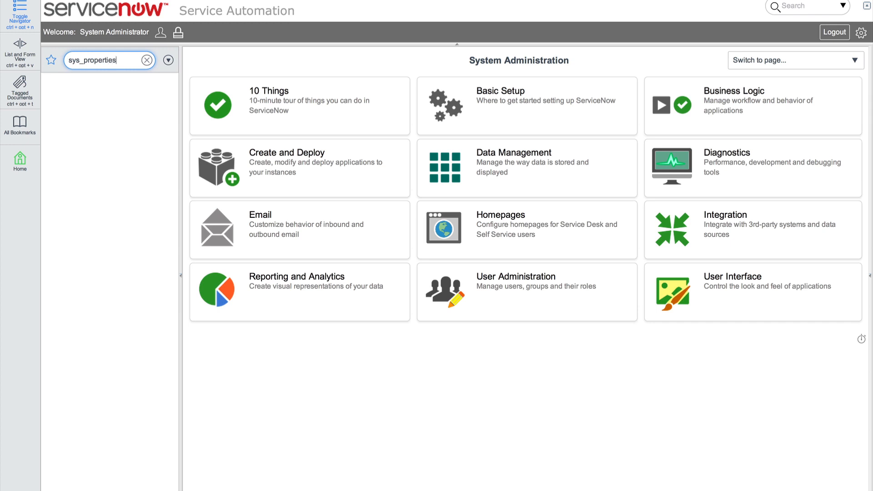
Start a new system property with a debug verbosity description and suffix logging.verbosity
key(Enter)
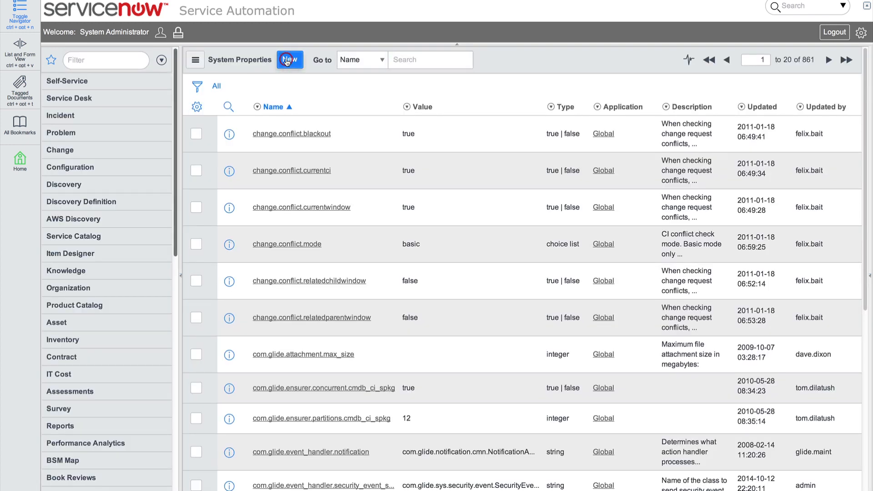
click(288, 60)
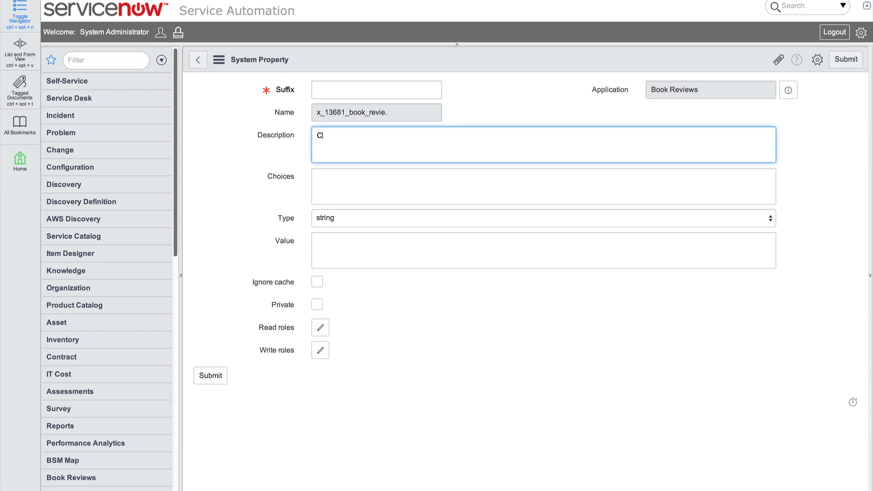
text(onfigure the debug verbosity)
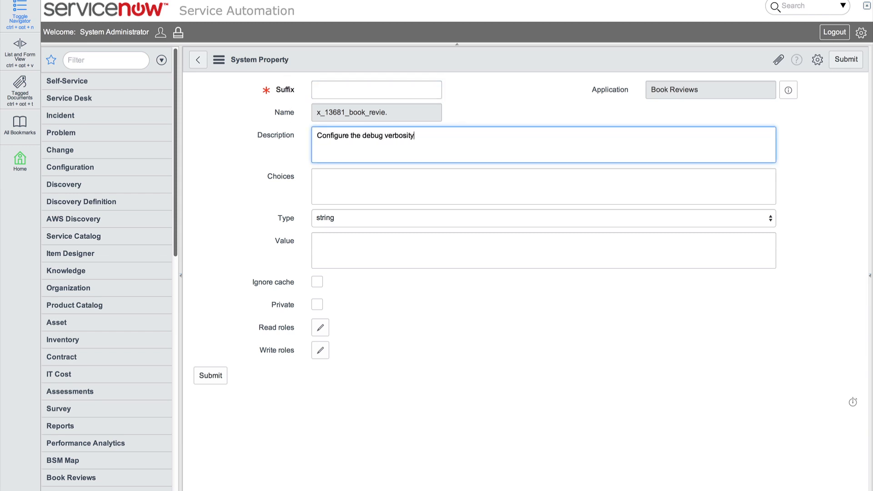
click(375, 90)
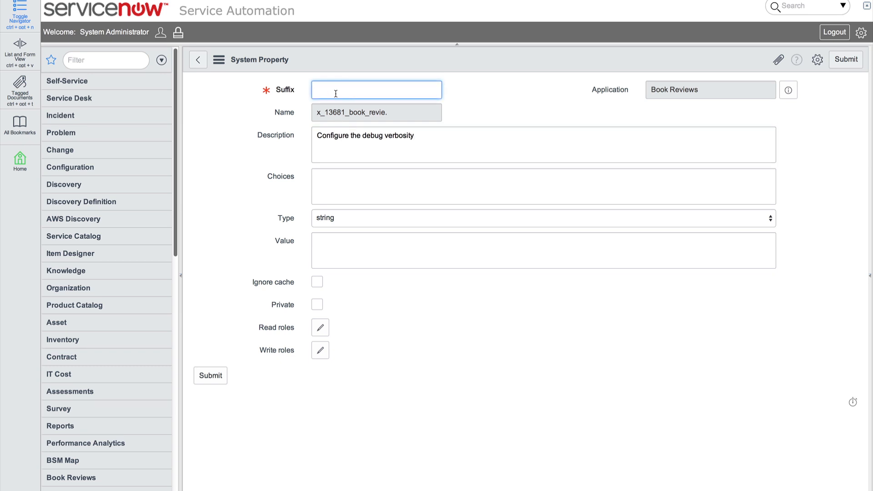
text(logging.verbosity)
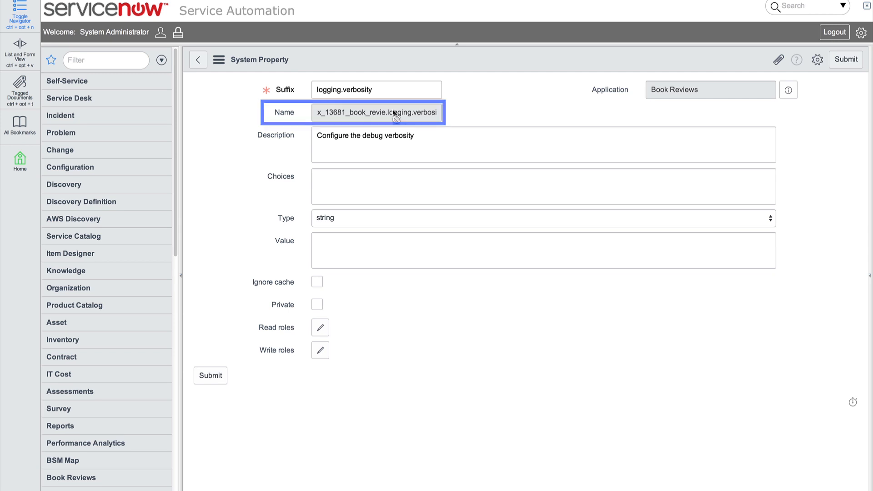
Make the property a choice list with choices Error, Warning, Info, Debug and Off
click(543, 217)
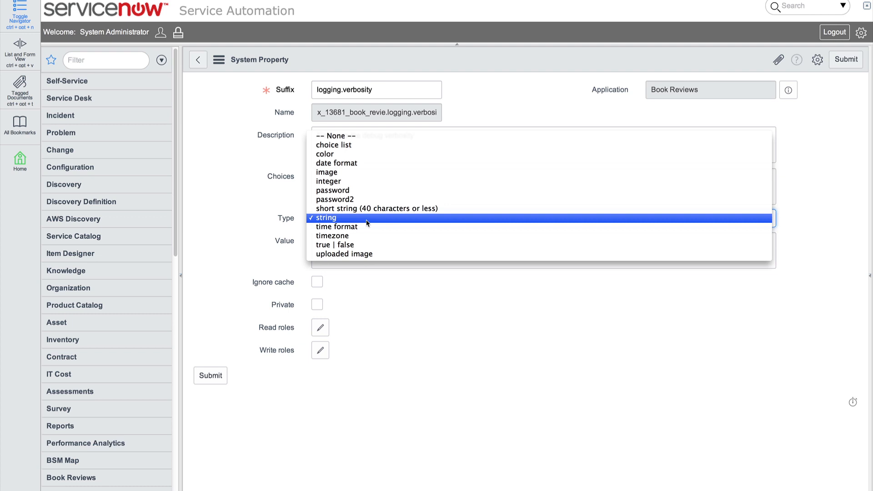
click(332, 145)
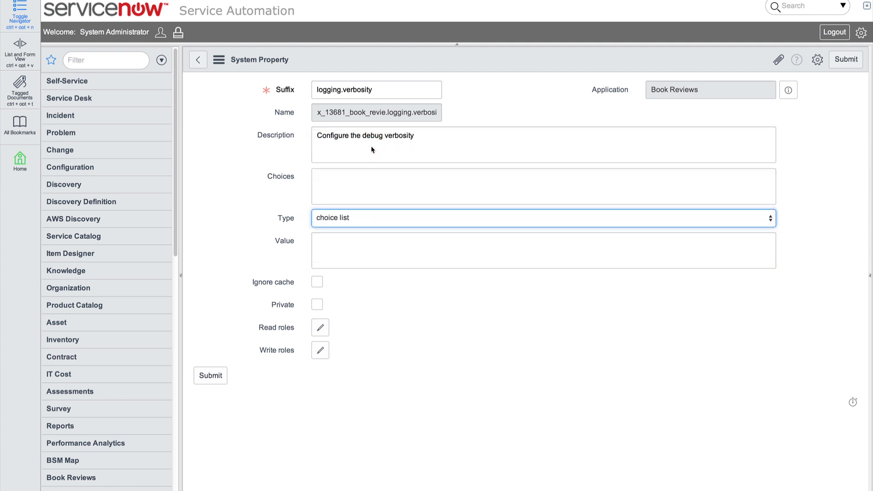
text(Error=error,Warning=warn,Info=info,Debu)
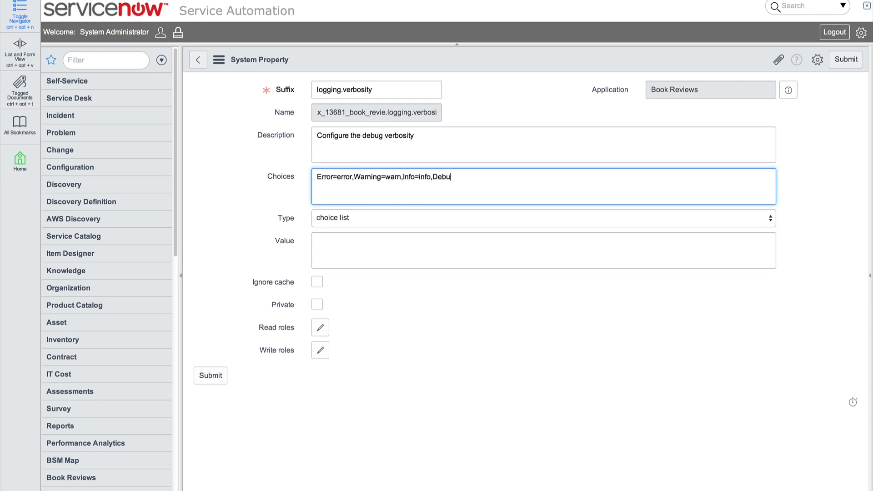
text(g=debug,Off=off)
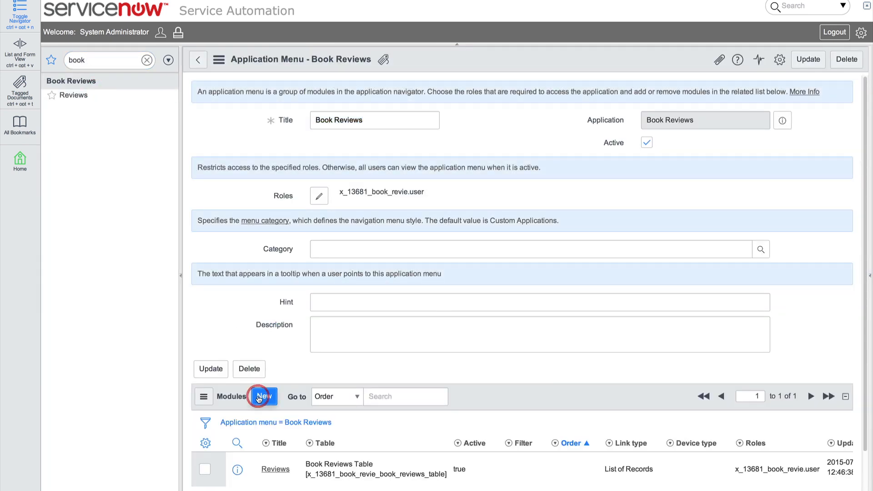
Add a URL-type Properties module to the Book Reviews menu restricted to the admin role
click(262, 396)
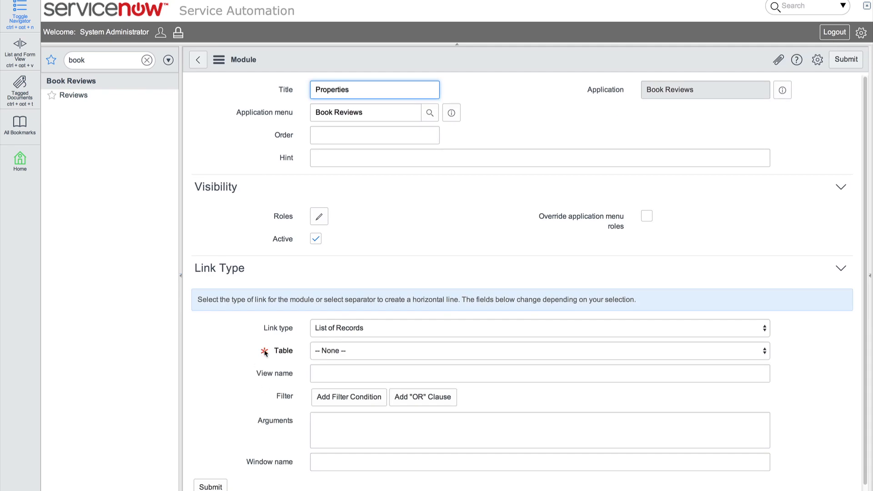
click(537, 327)
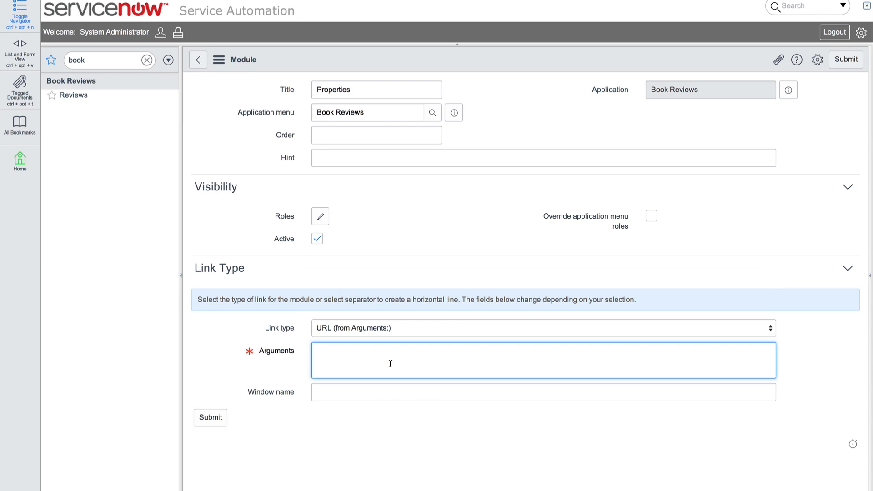
click(319, 216)
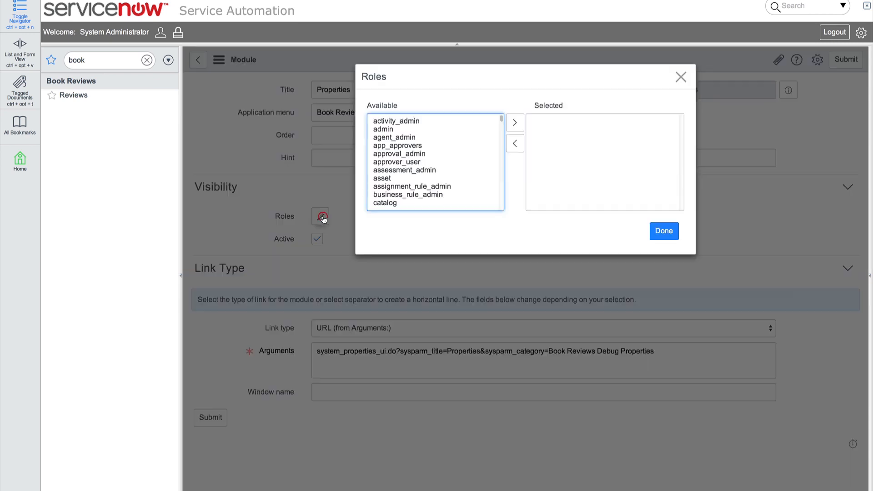
click(383, 128)
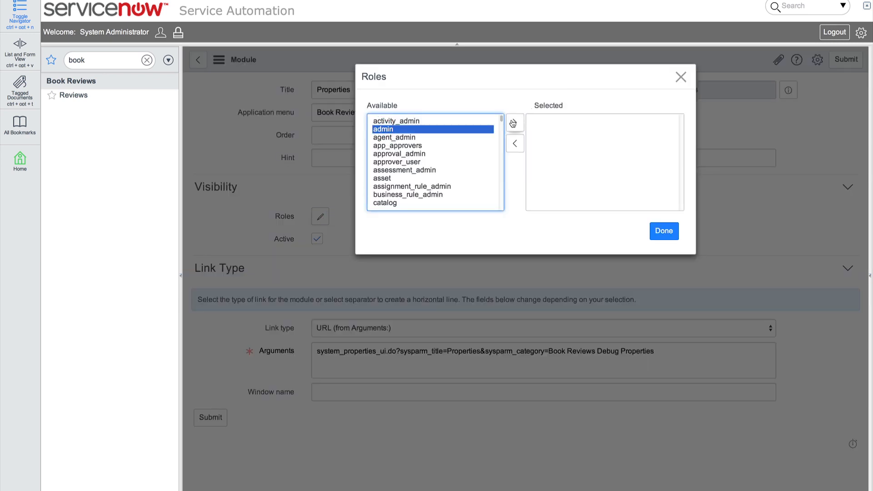
click(663, 231)
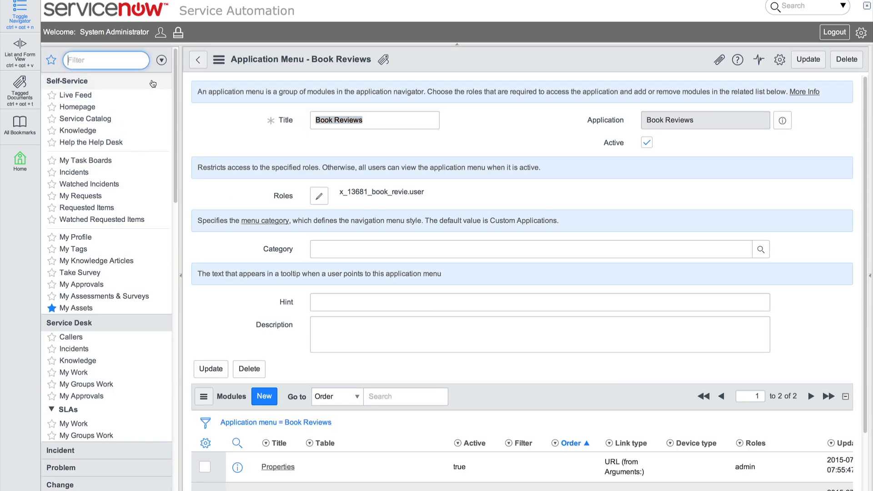
text(book)
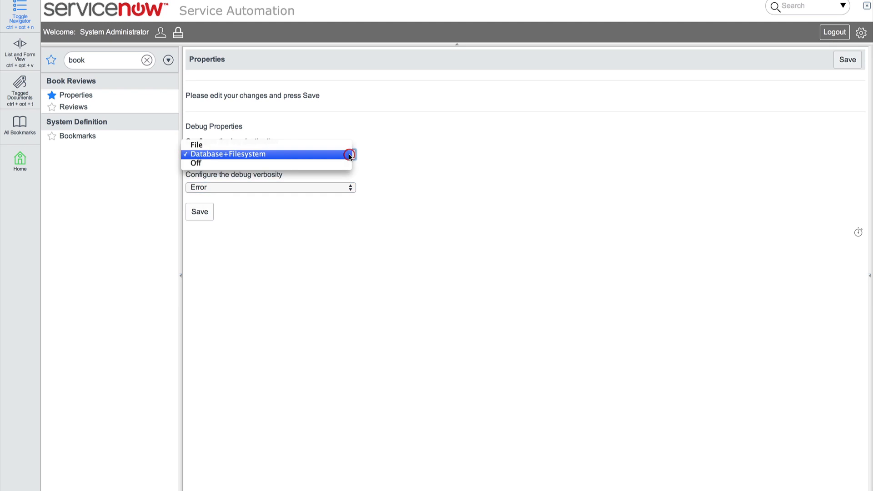
Set Book Reviews log destination to Database+Filesystem and debug verbosity to Error
click(225, 155)
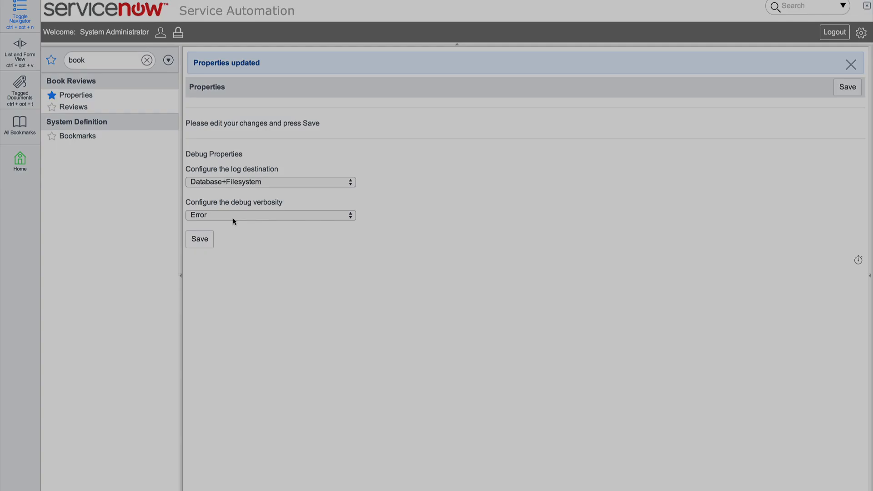
click(270, 215)
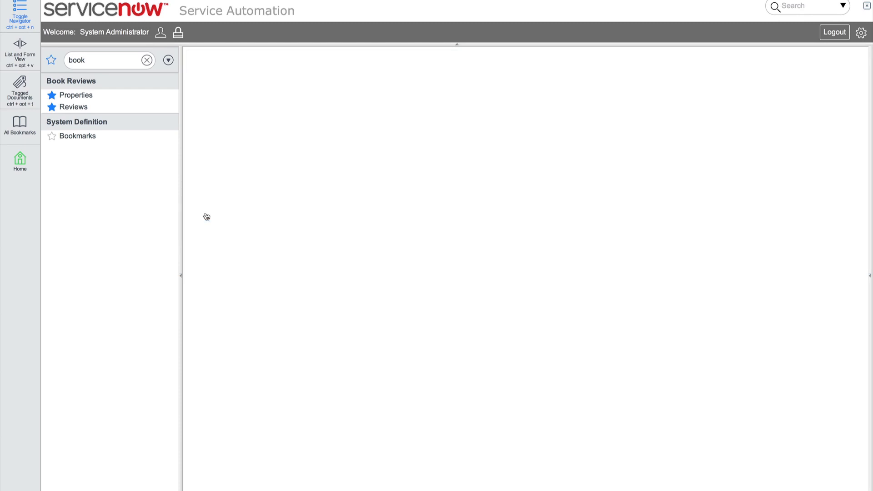
click(76, 94)
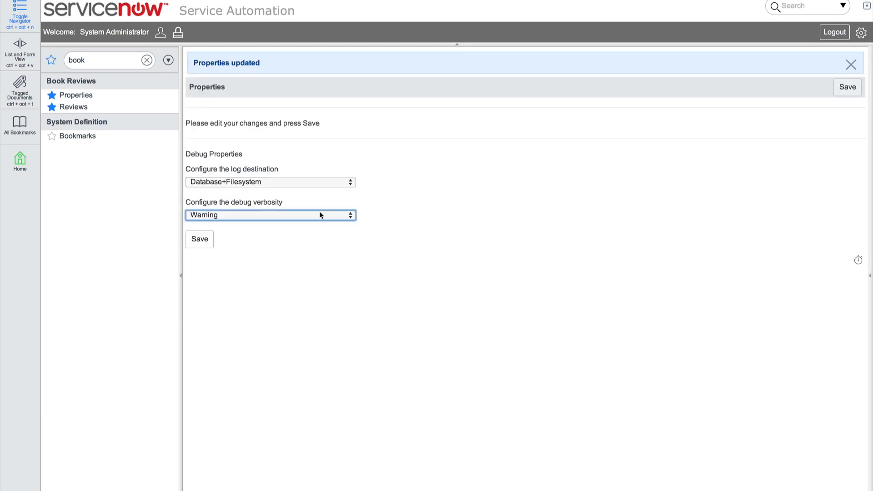
click(271, 214)
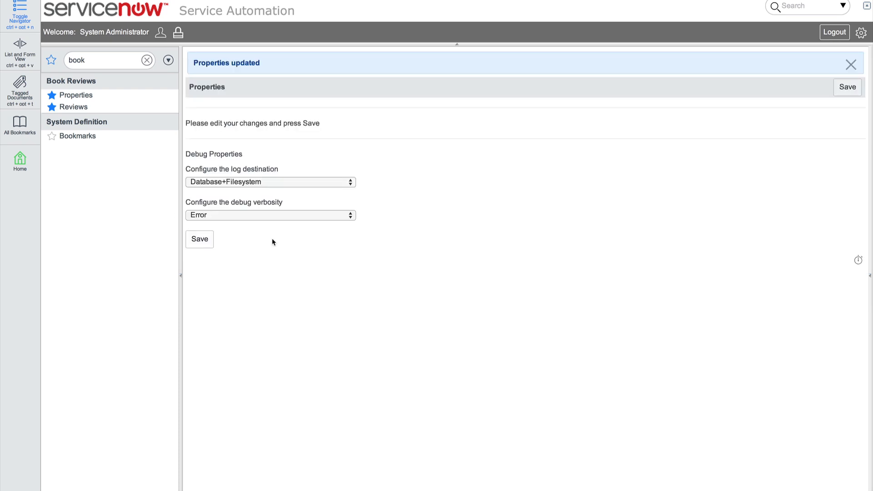
click(106, 60)
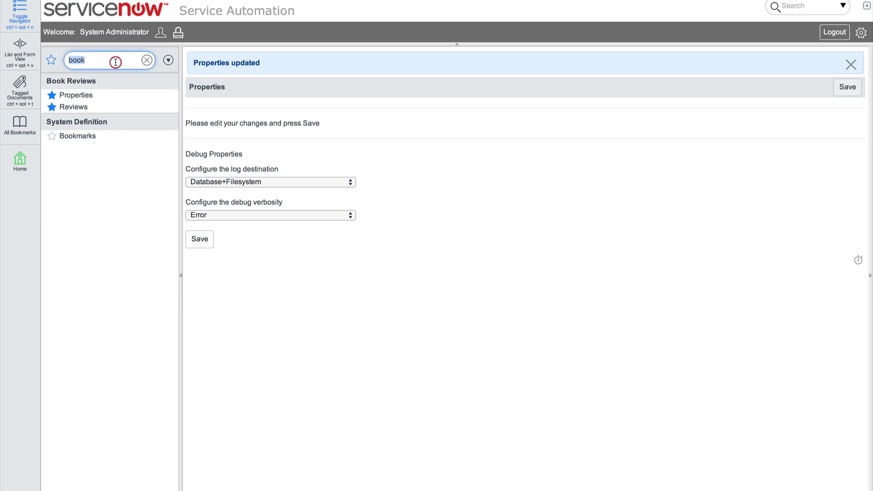
Filter the navigator for 'system log' to reach the Application Logs module
text(system log)
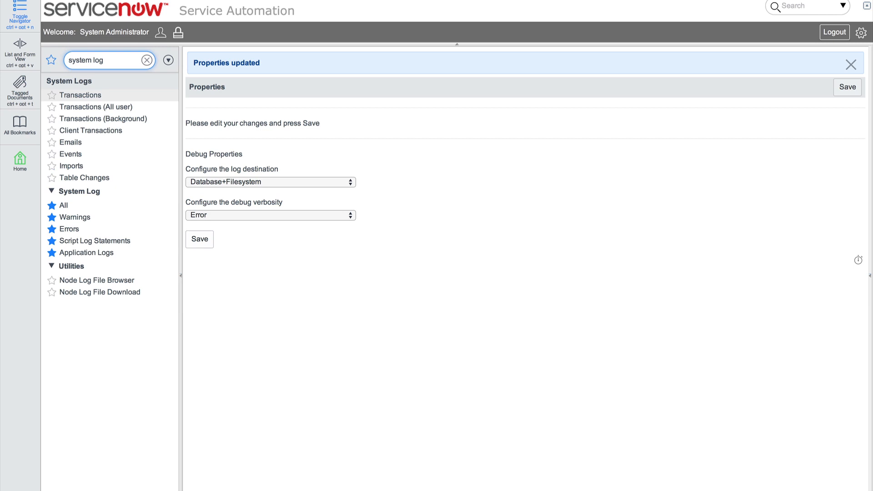
mouse_move(87, 252)
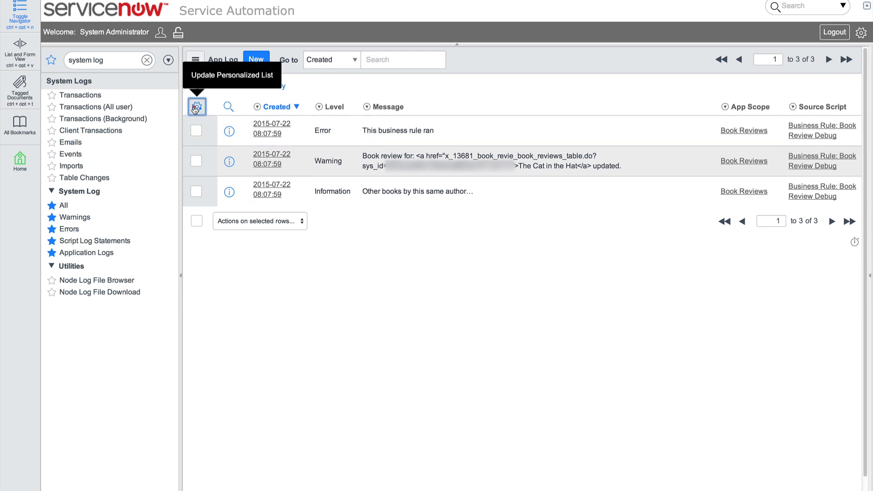
Add the Sequence column right after Created in the App Log list layout and apply it
click(197, 106)
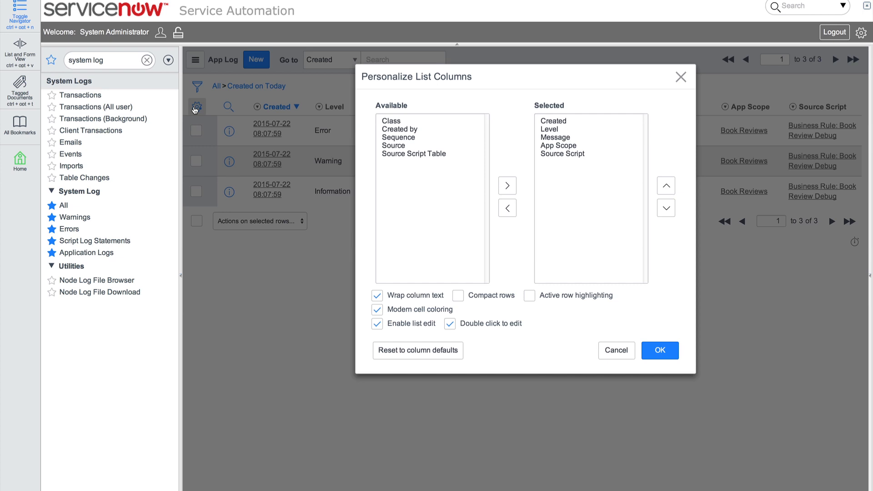
click(398, 137)
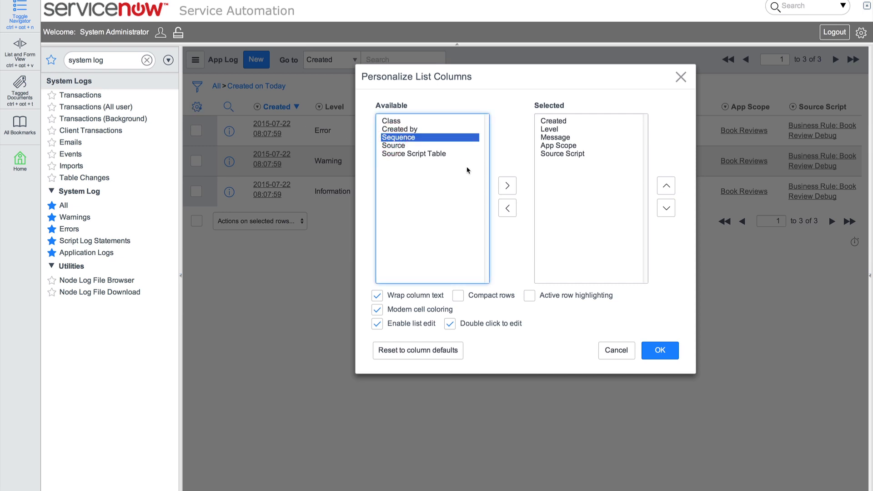
click(506, 185)
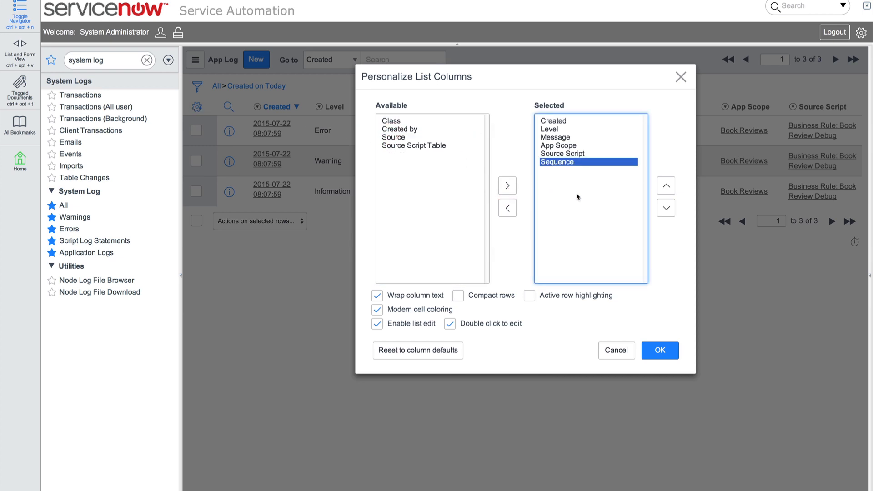
click(666, 185)
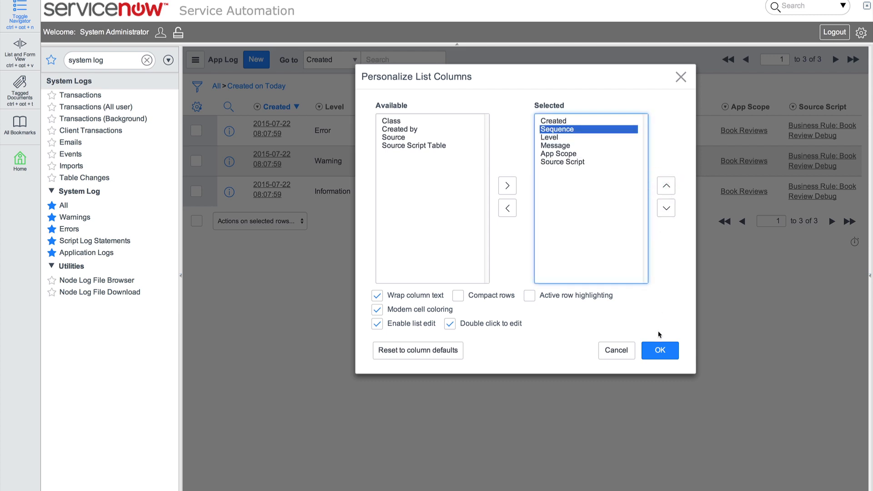
click(660, 350)
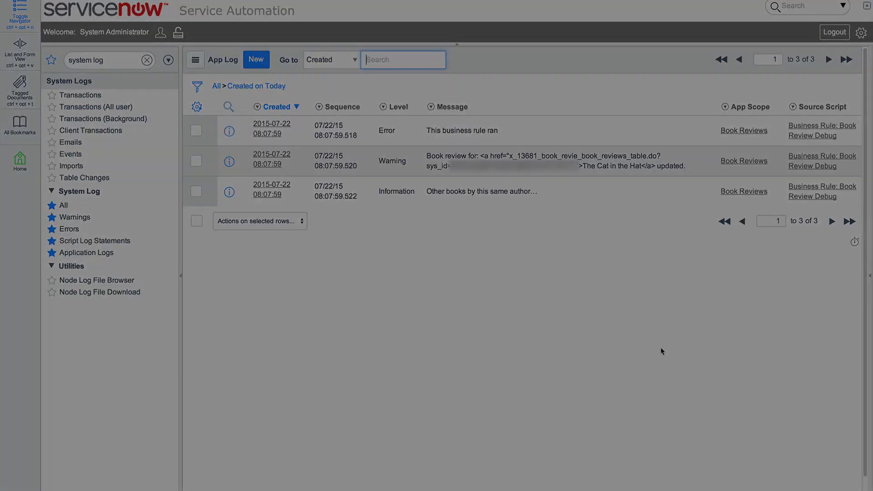
text(applications)
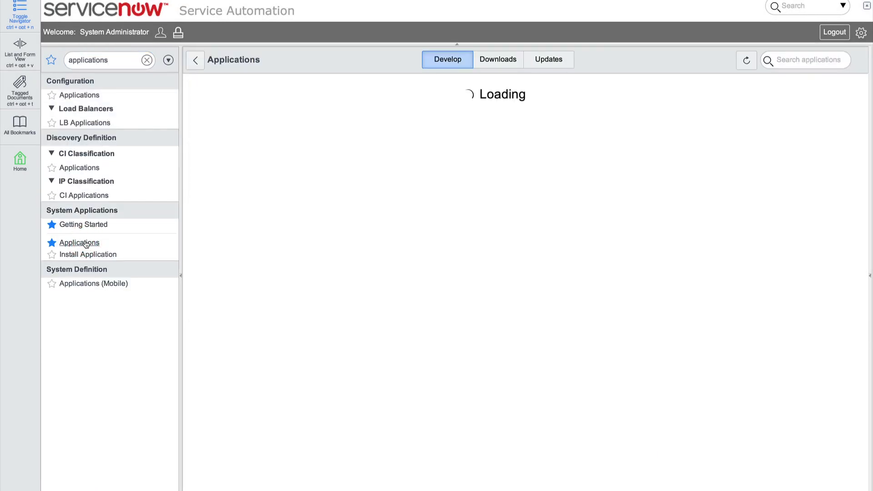
Open the Book Reviews application record and enable session debugging for it
click(80, 242)
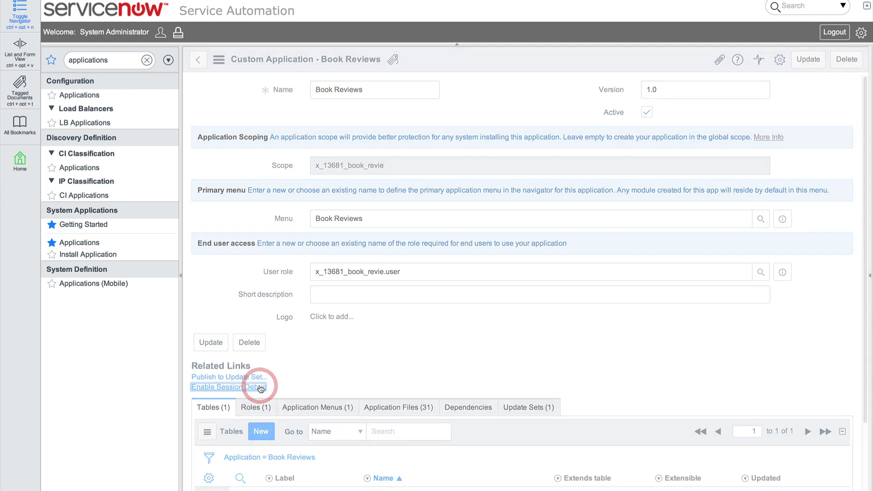
click(230, 388)
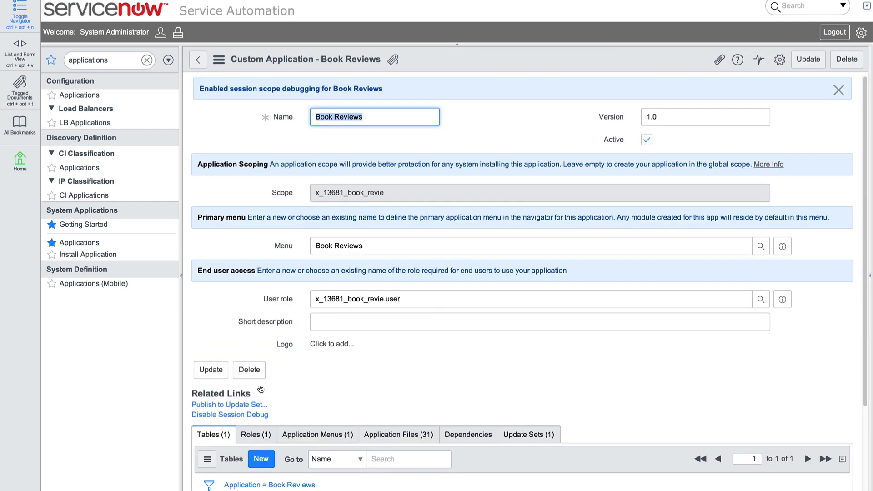